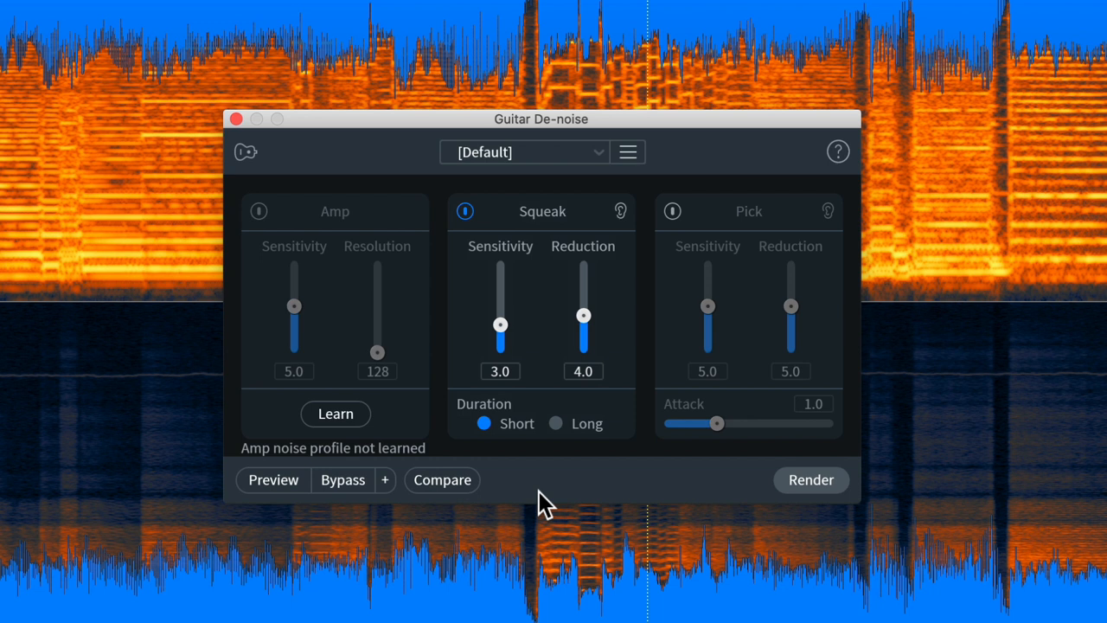
{"action": "mouse_move", "coordinate": [408, 268]}
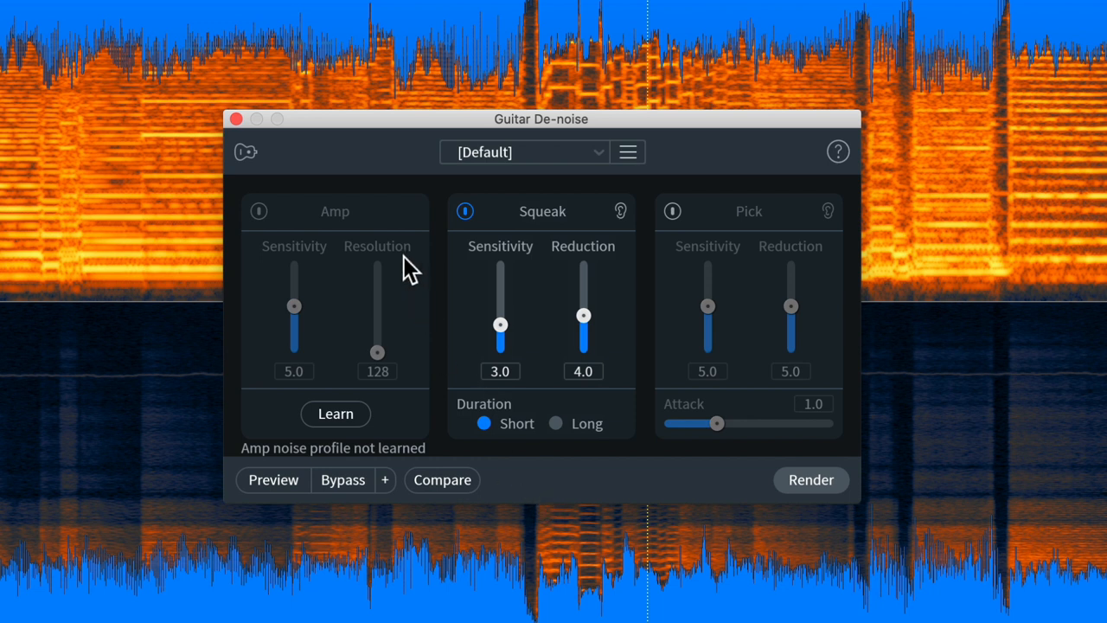
{"action": "mouse_move", "coordinate": [349, 295]}
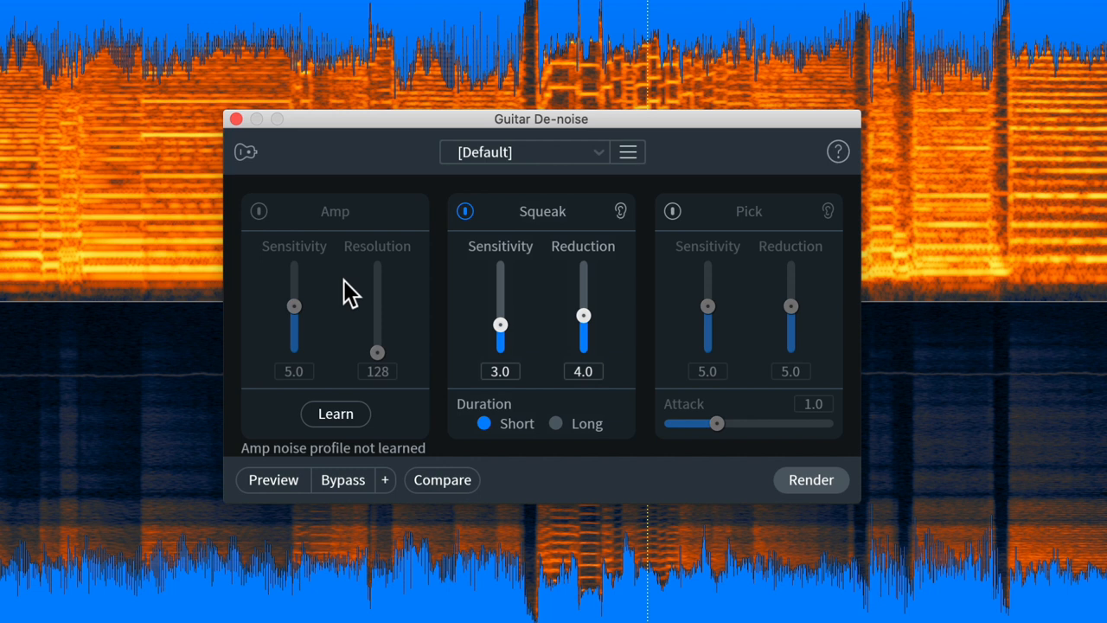
{"action": "mouse_move", "coordinate": [571, 259]}
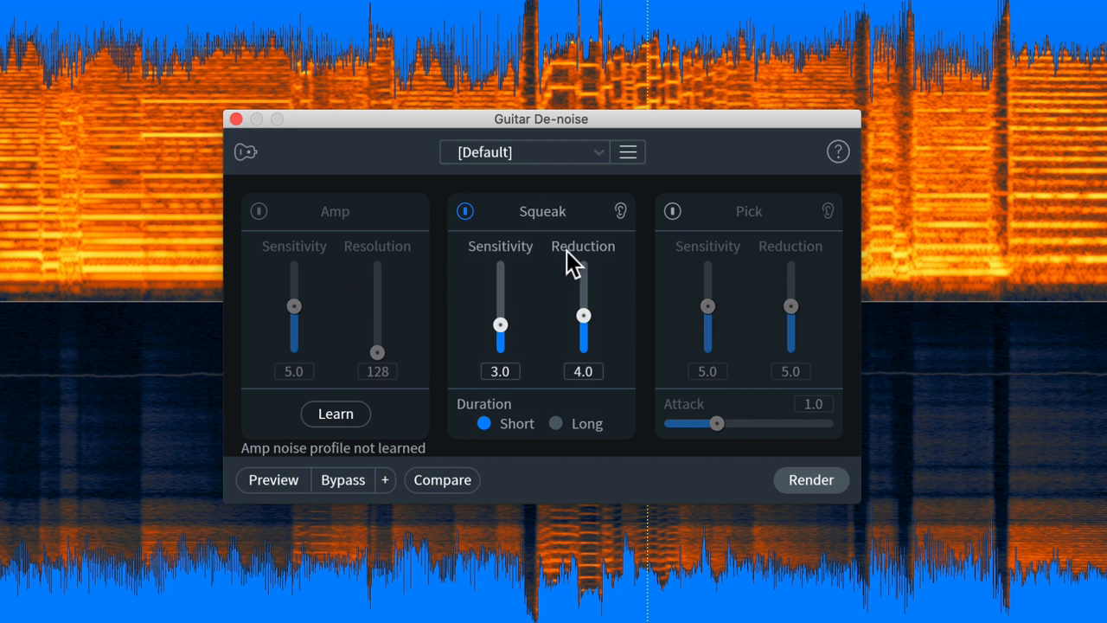
{"action": "mouse_move", "coordinate": [546, 292]}
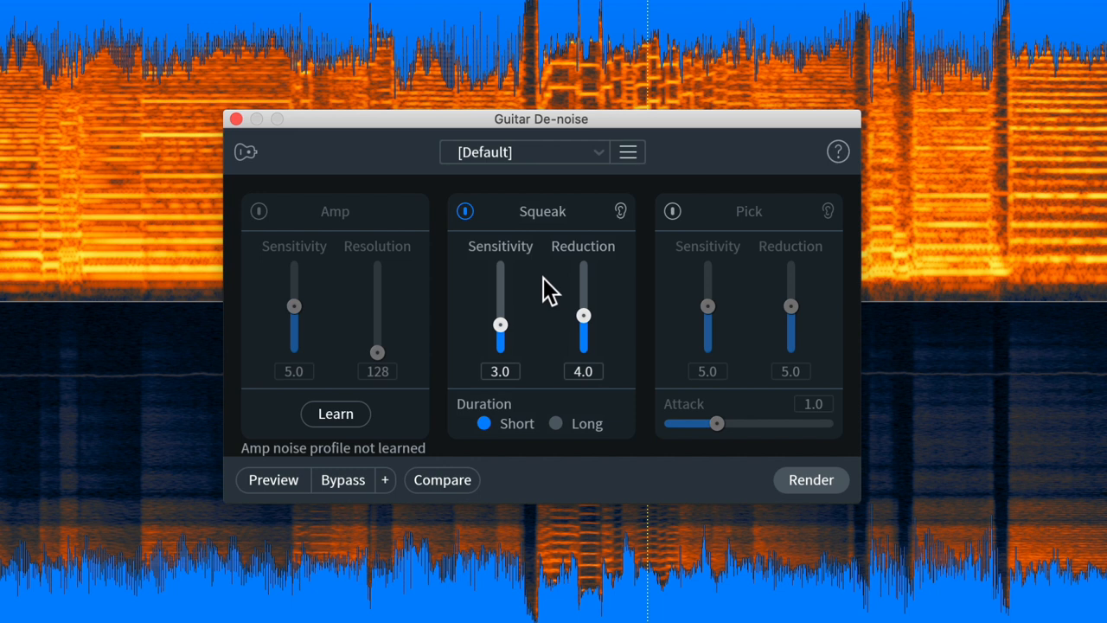
{"action": "mouse_move", "coordinate": [779, 308]}
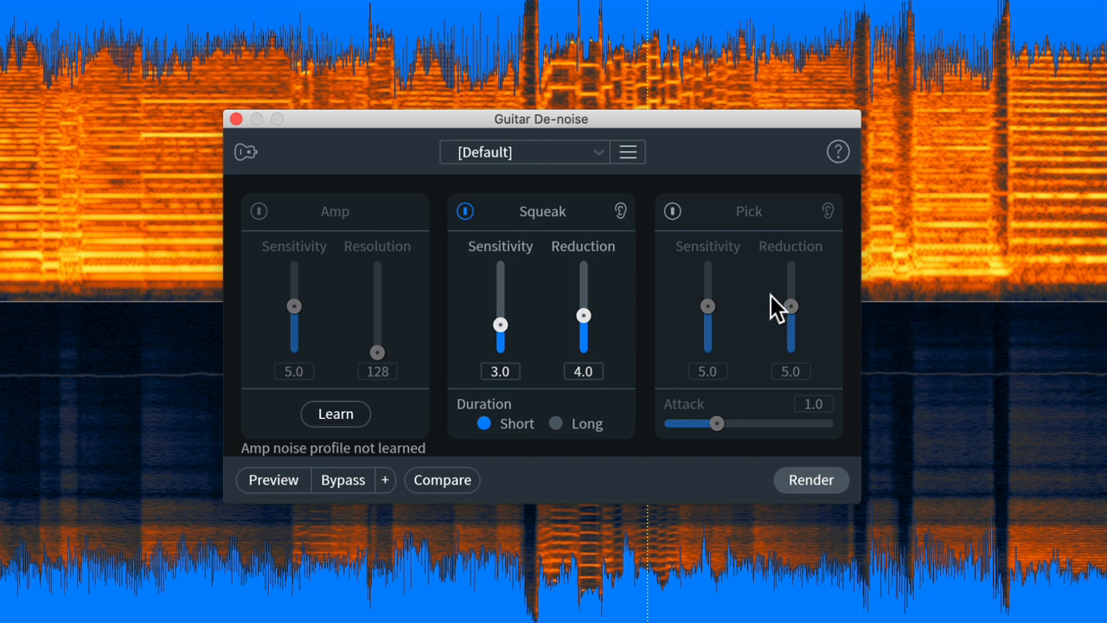
{"action": "mouse_move", "coordinate": [762, 308]}
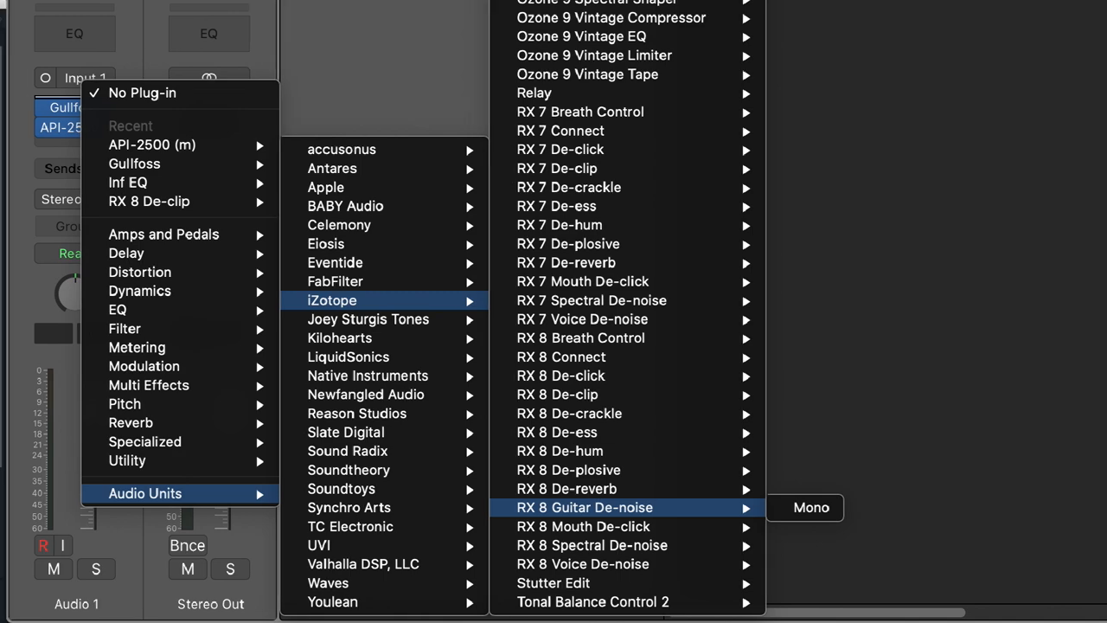
Load guitar buzz example.wav into the standalone RX 8 editor
{"action": "left_click", "coordinate": [585, 507]}
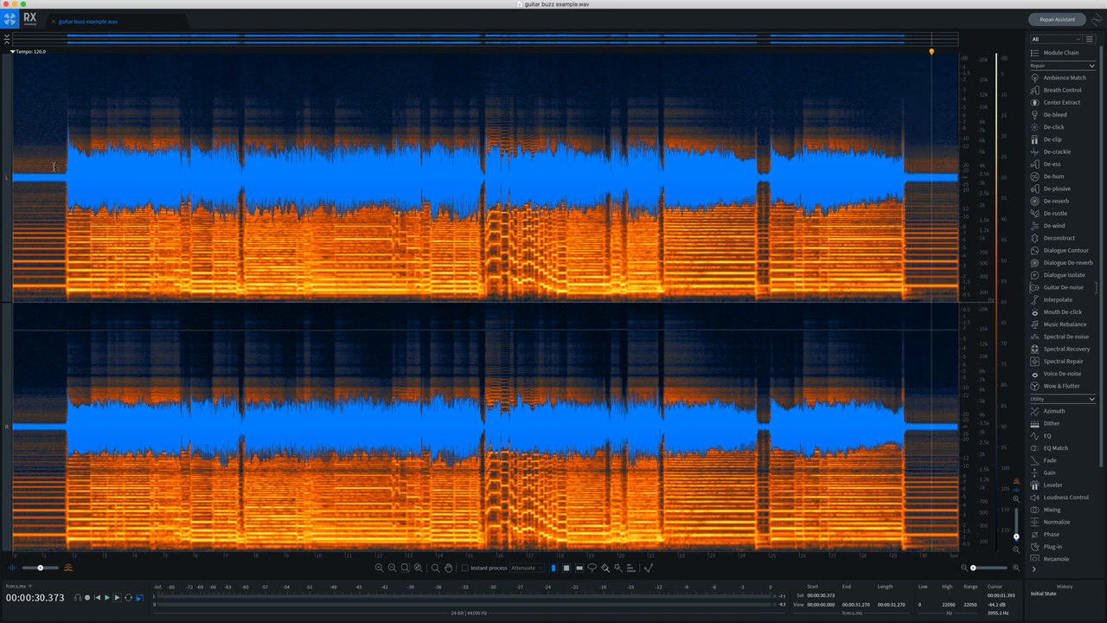
{"action": "mouse_move", "coordinate": [59, 172]}
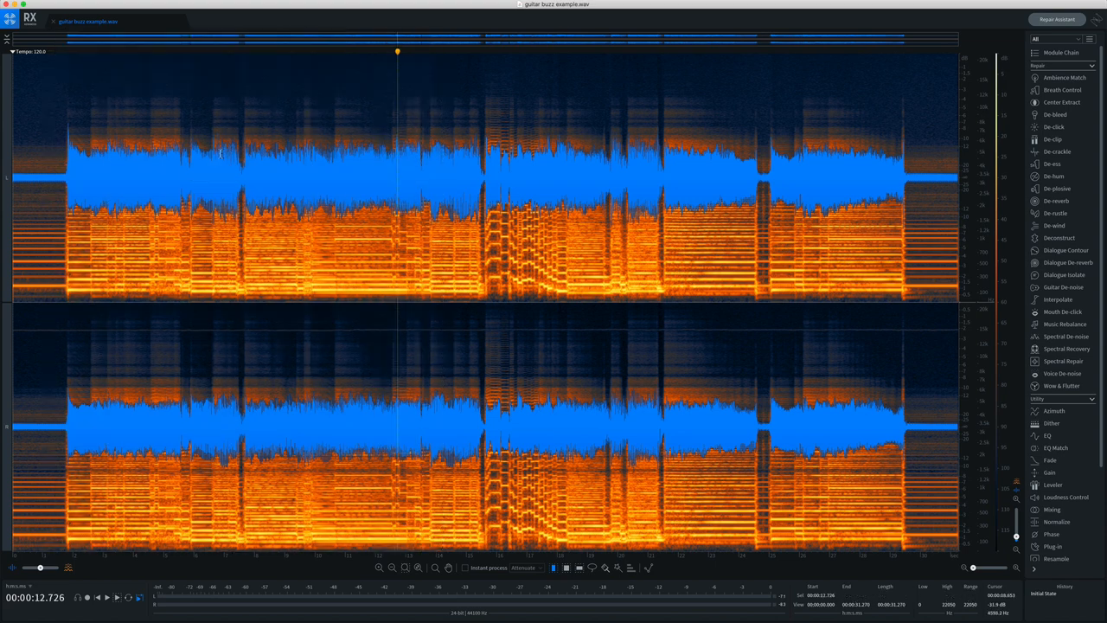
{"action": "mouse_move", "coordinate": [514, 187]}
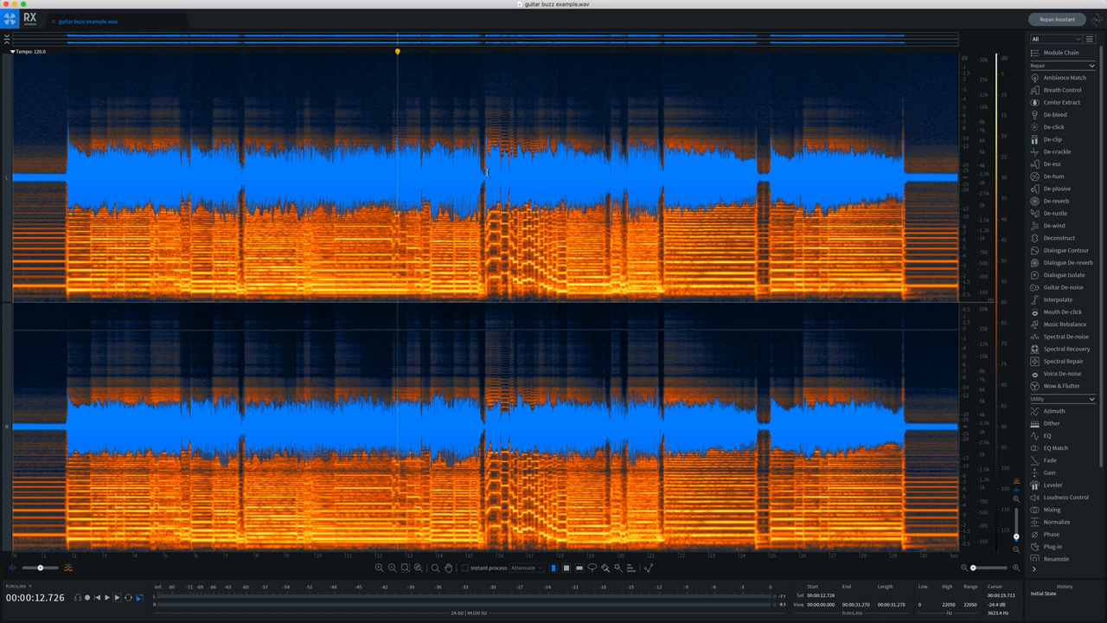
{"action": "mouse_move", "coordinate": [283, 145]}
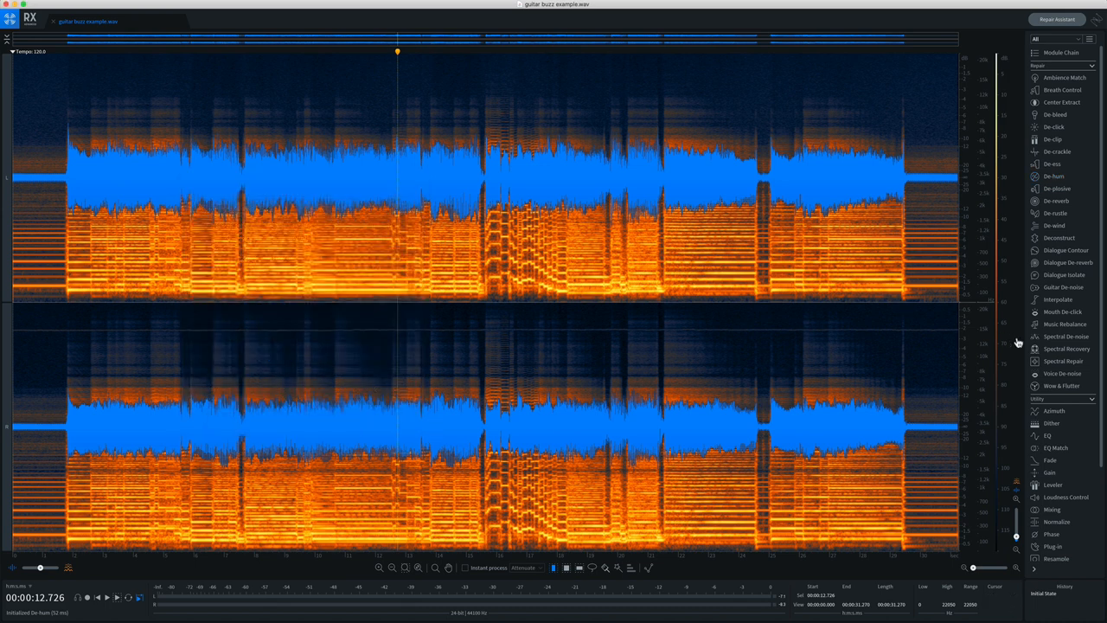
Bring up Guitar De-noise and move its window clear of the spectrogram
{"action": "left_click", "coordinate": [1062, 287]}
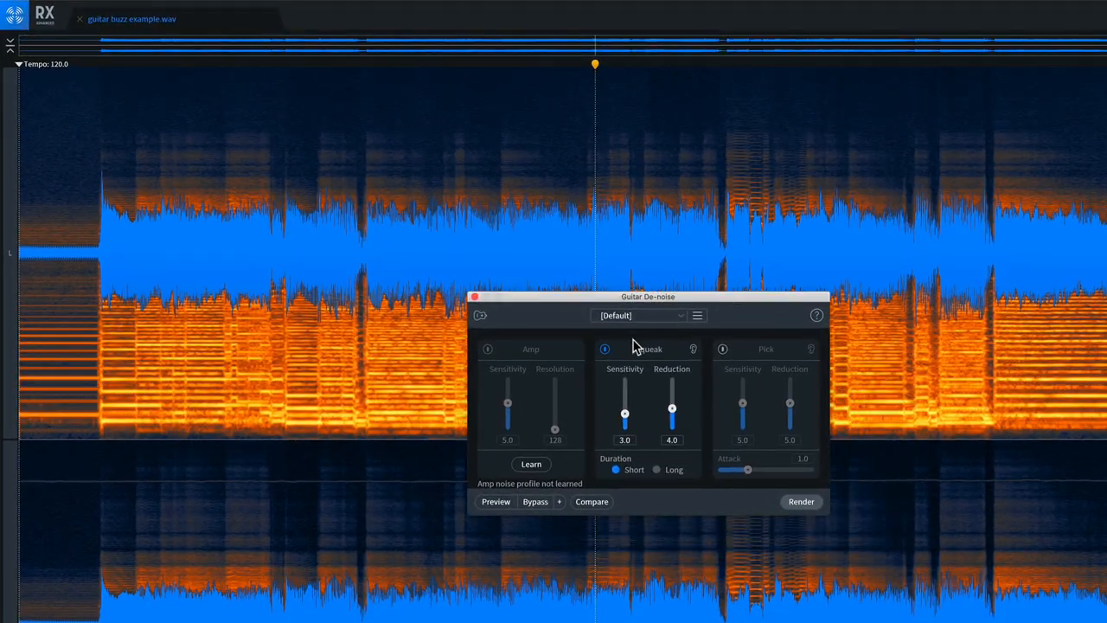
{"action": "left_click_drag", "start_coordinate": [647, 295], "coordinate": [493, 215]}
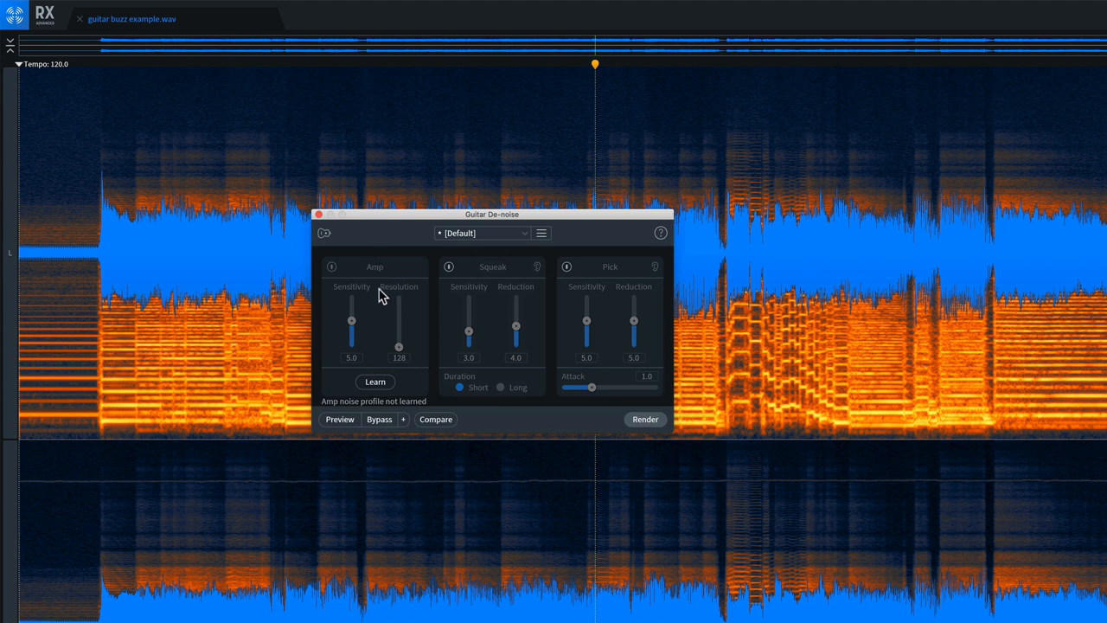
{"action": "mouse_move", "coordinate": [86, 258]}
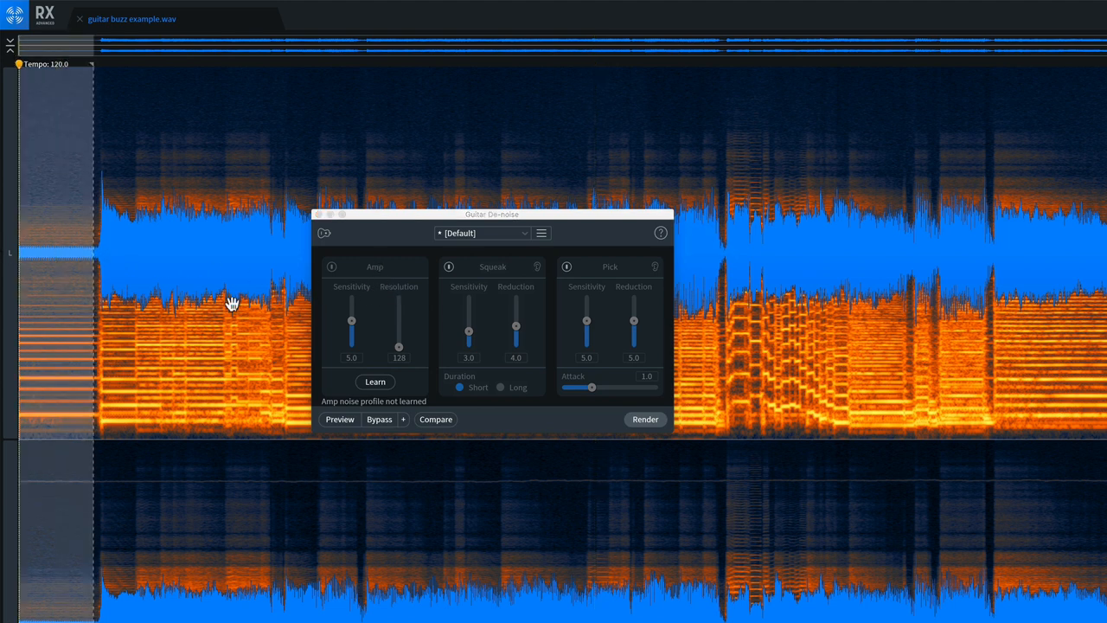
{"action": "left_click_drag", "start_coordinate": [491, 215], "coordinate": [426, 249]}
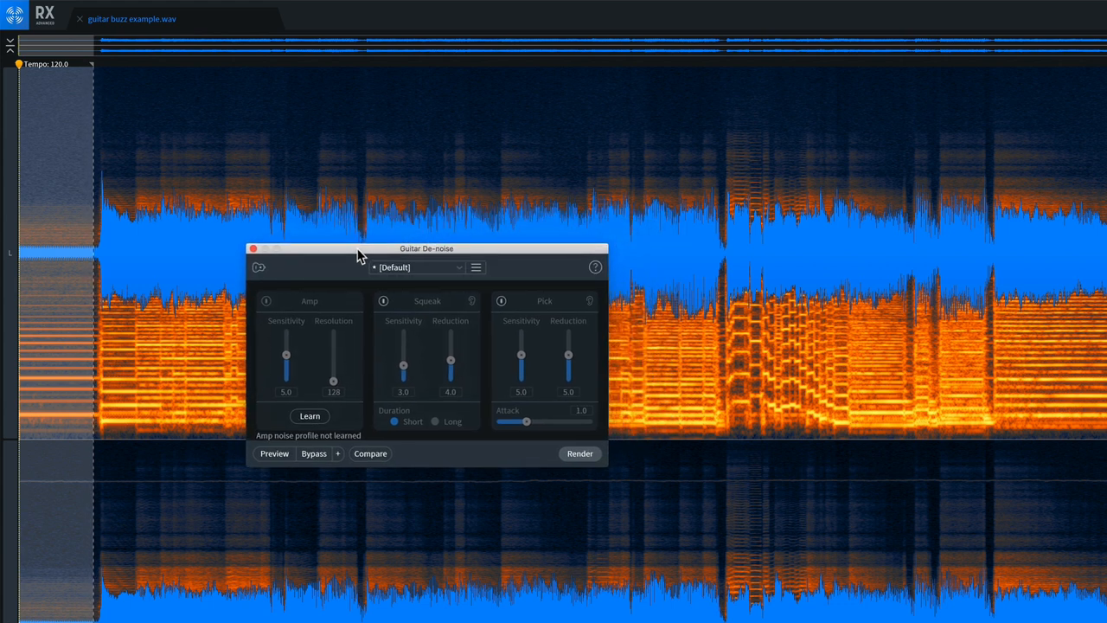
{"action": "mouse_move", "coordinate": [310, 415]}
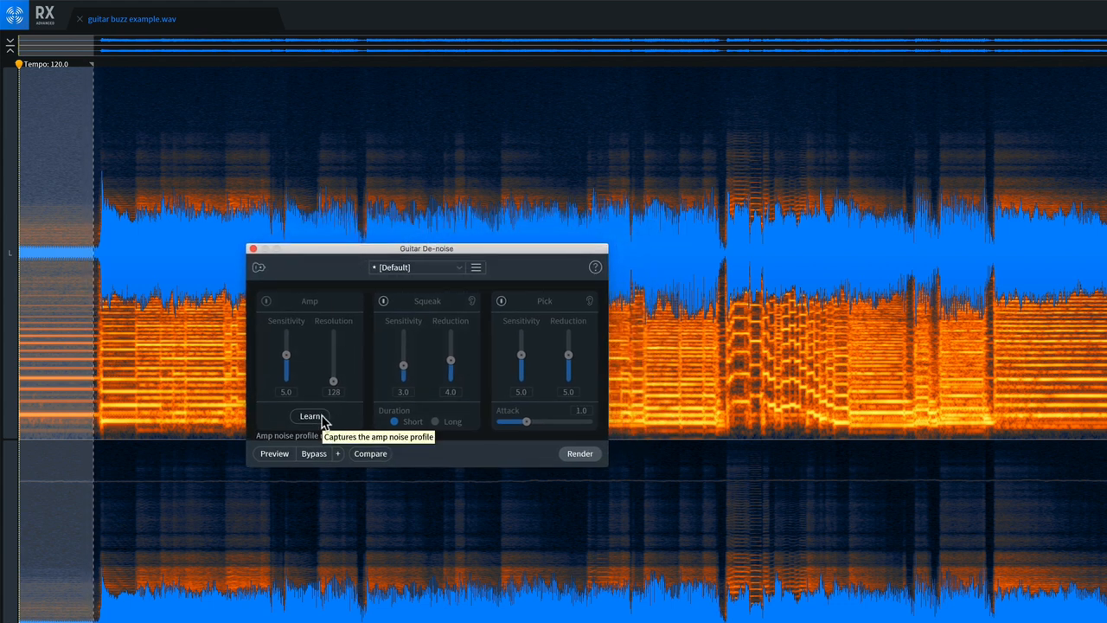
Learn the amp hum profile with Sensitivity 5.0 and Resolution 128, then audition the removal
{"action": "left_click", "coordinate": [309, 415]}
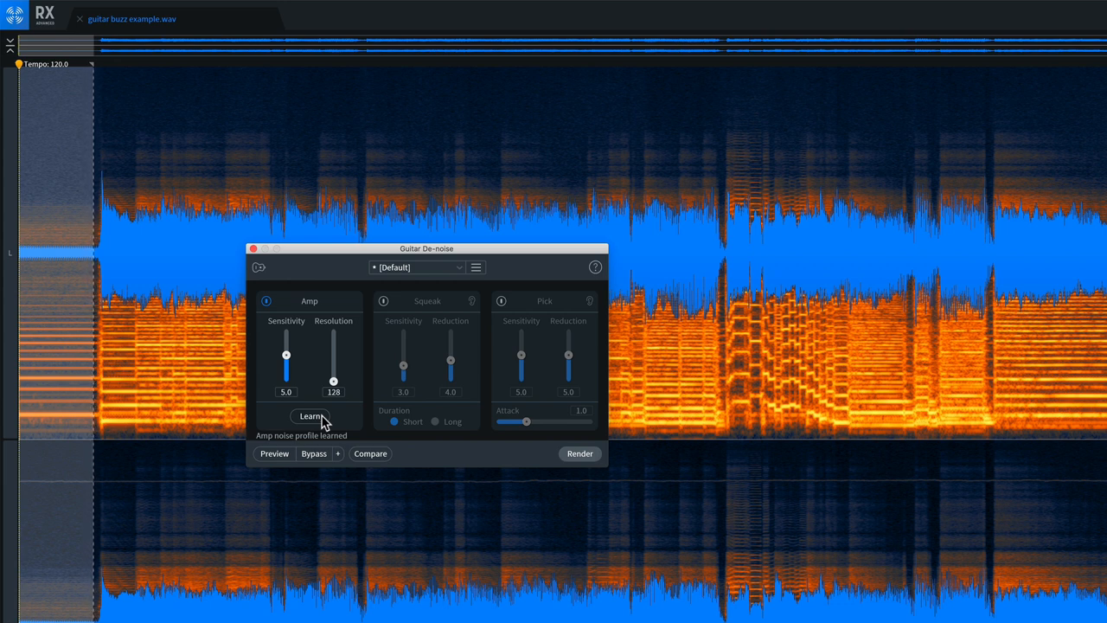
{"action": "mouse_move", "coordinate": [281, 460]}
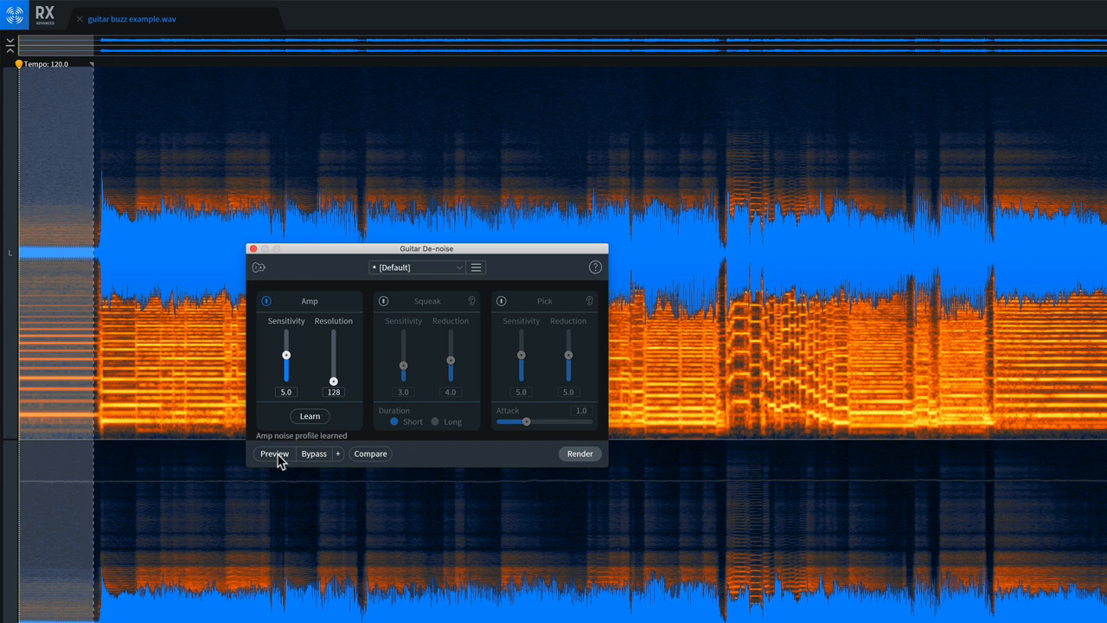
{"action": "left_click", "coordinate": [274, 453]}
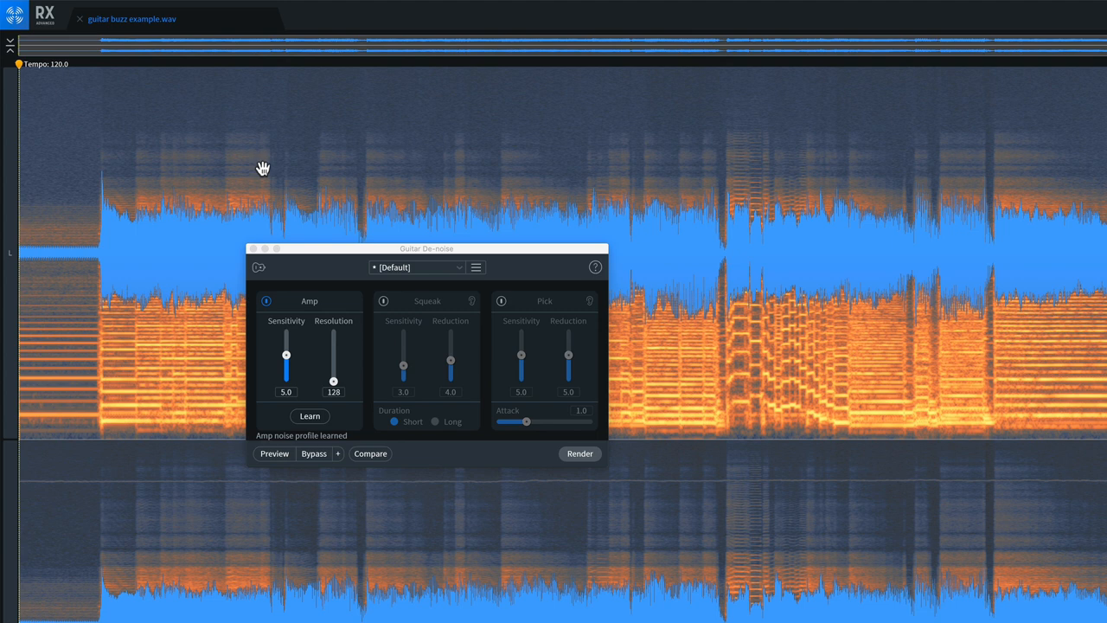
{"action": "mouse_move", "coordinate": [361, 391]}
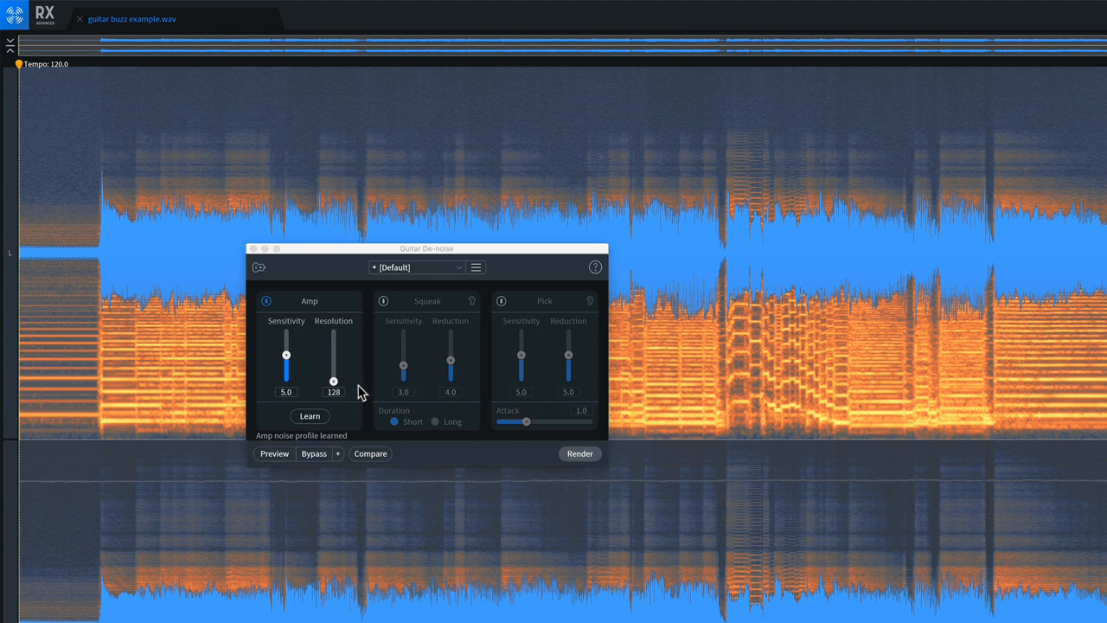
{"action": "mouse_move", "coordinate": [412, 450]}
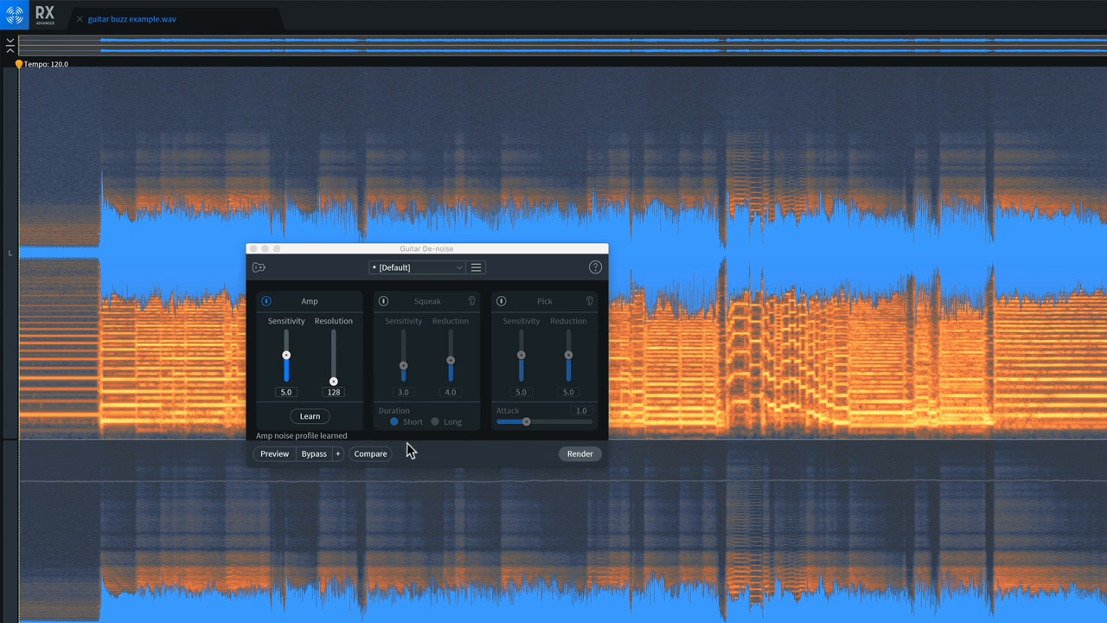
{"action": "left_click", "coordinate": [579, 453]}
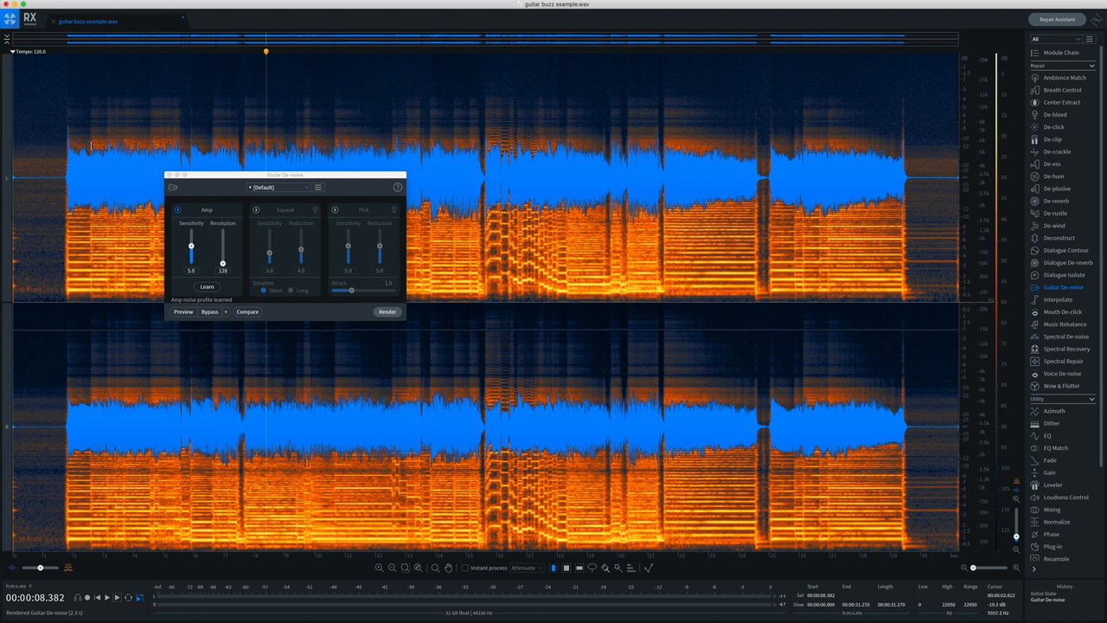
{"action": "mouse_move", "coordinate": [113, 190]}
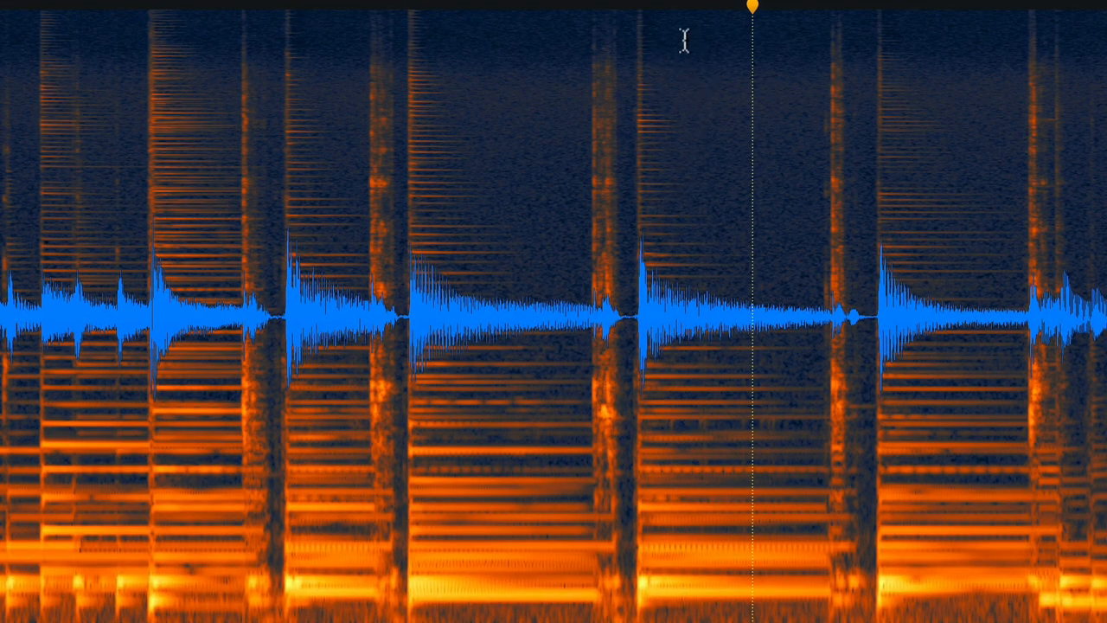
{"action": "mouse_move", "coordinate": [719, 460]}
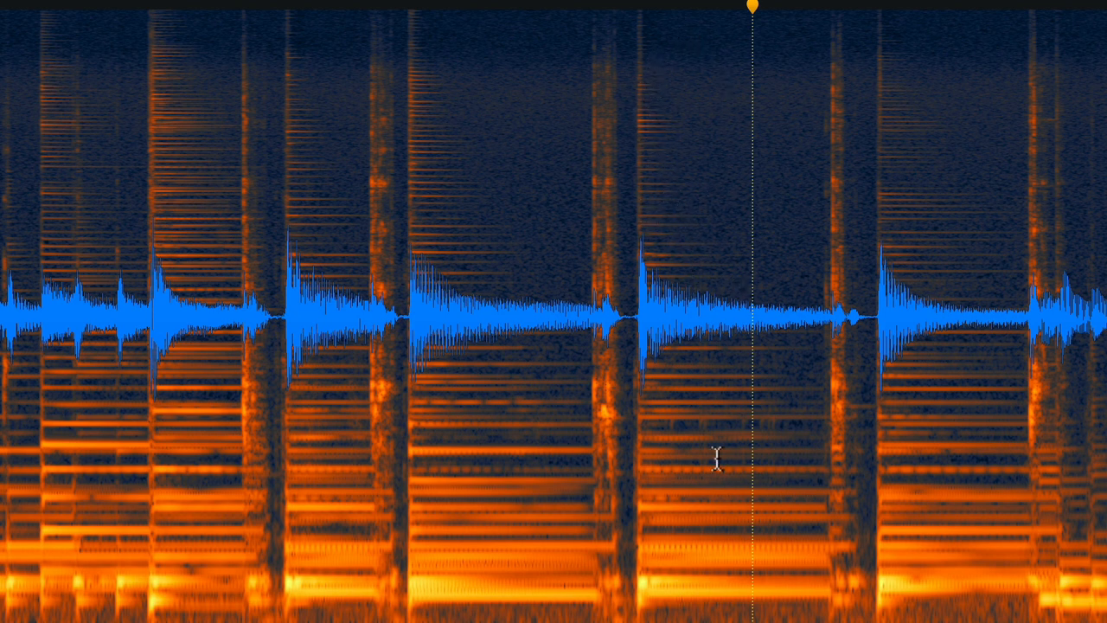
{"action": "mouse_move", "coordinate": [661, 78]}
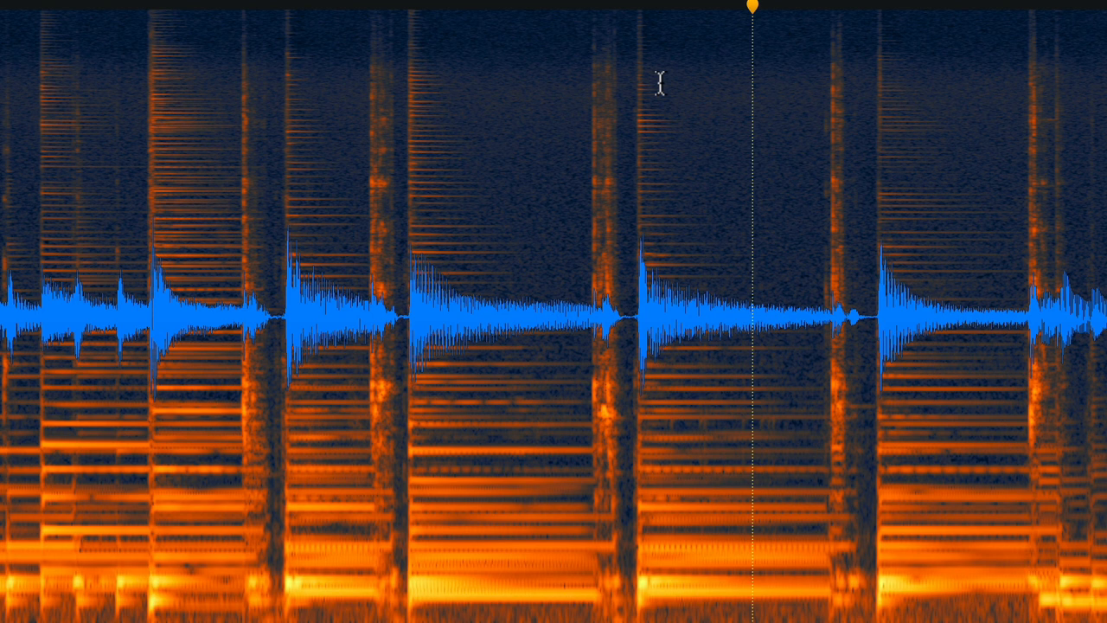
{"action": "mouse_move", "coordinate": [597, 147]}
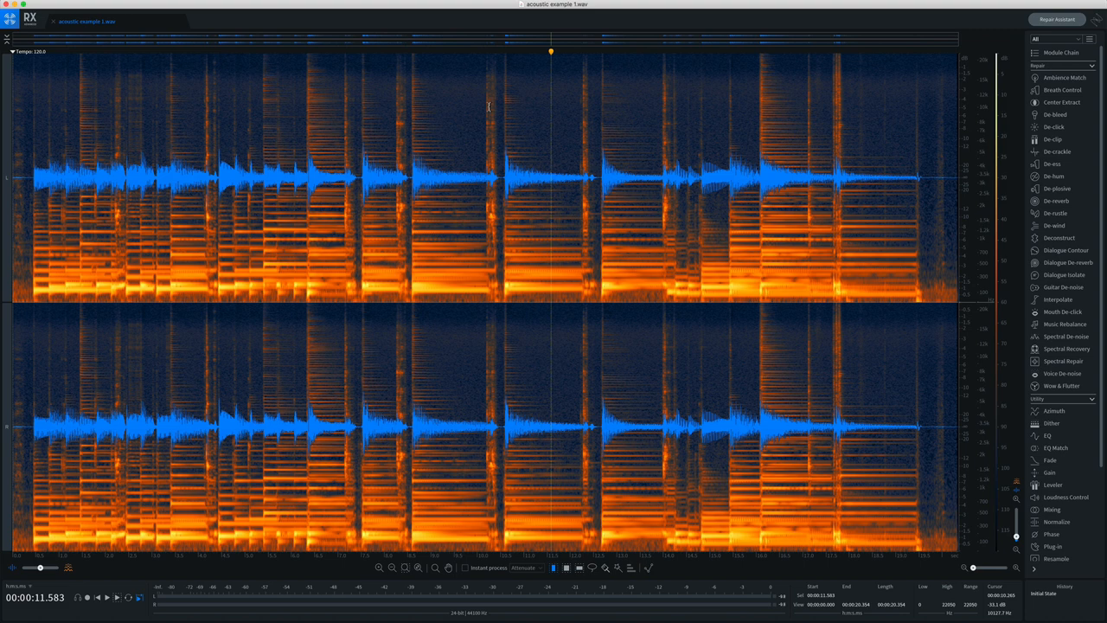
{"action": "mouse_move", "coordinate": [1076, 336]}
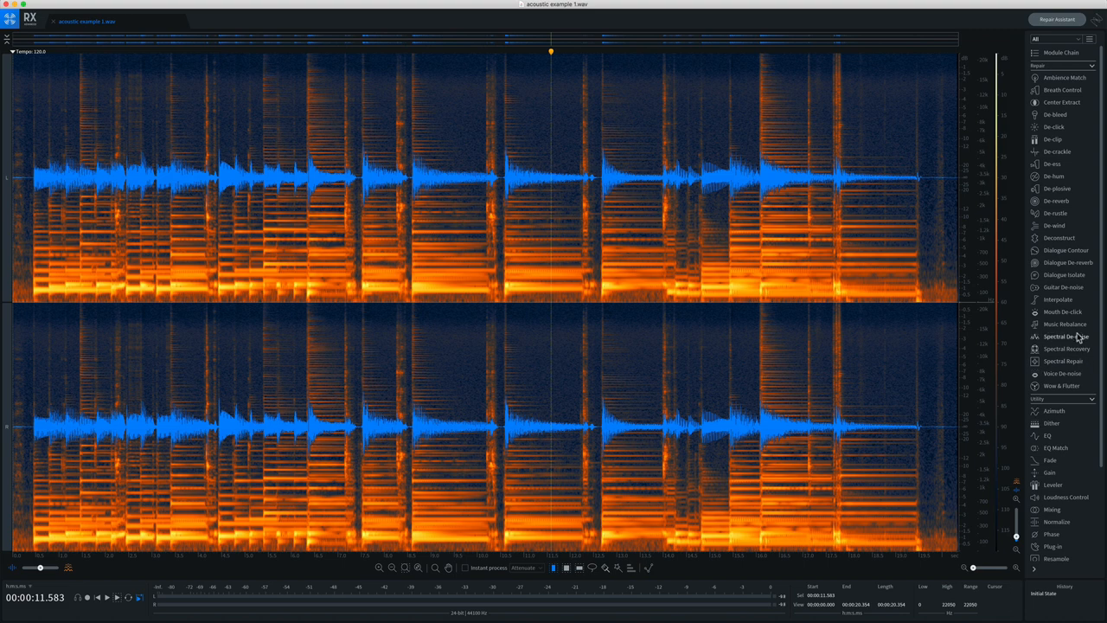
In Guitar De-noise, enable Squeak reduction, preview it, and render it to the acoustic recording
{"action": "left_click", "coordinate": [1062, 287]}
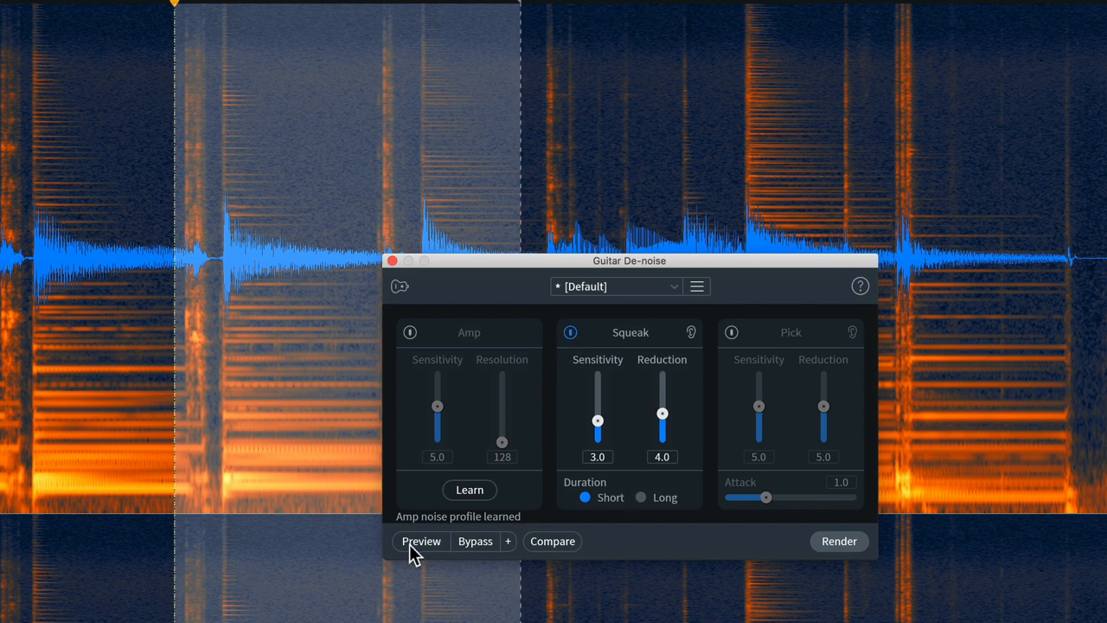
{"action": "left_click", "coordinate": [422, 540]}
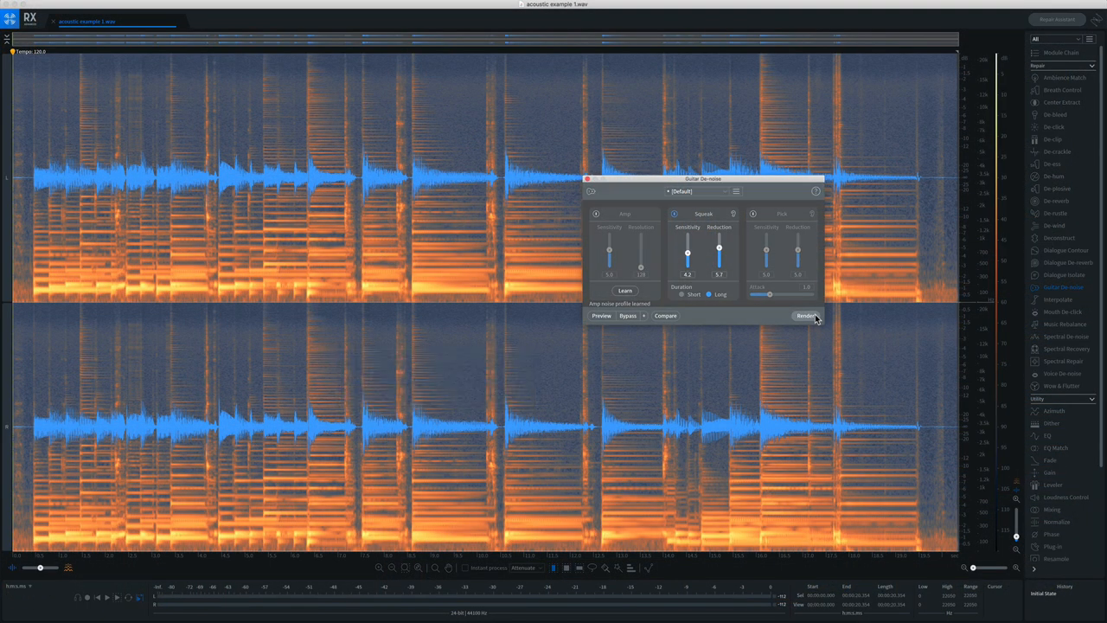
{"action": "left_click", "coordinate": [804, 315]}
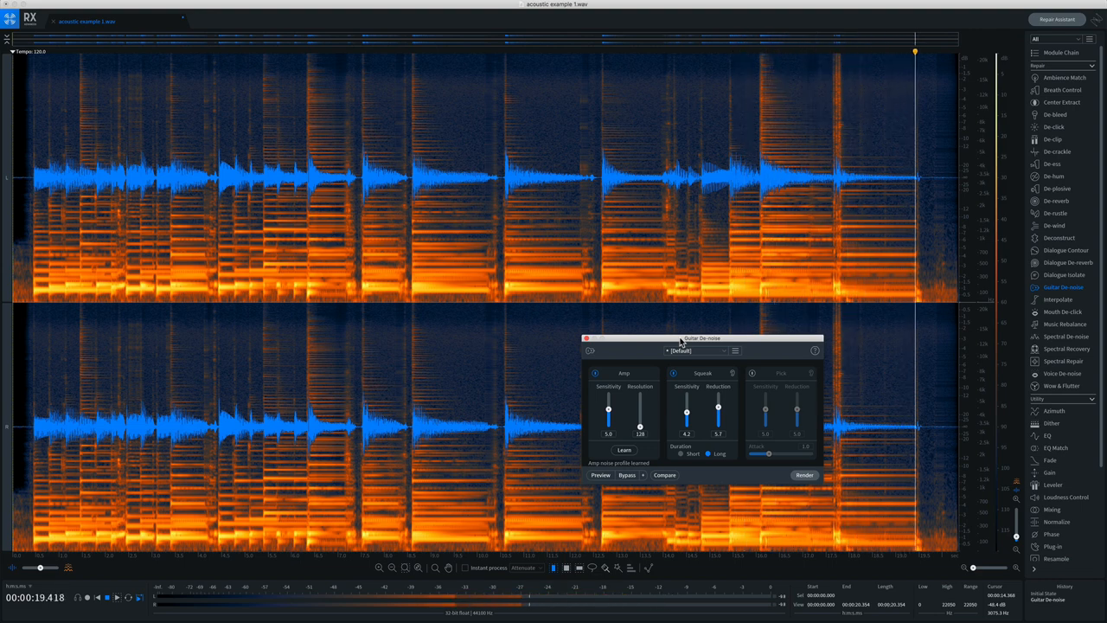
In Spectral De-noise, learn the hiss profile from the selected section and preview the reduction
{"action": "left_click", "coordinate": [1066, 336]}
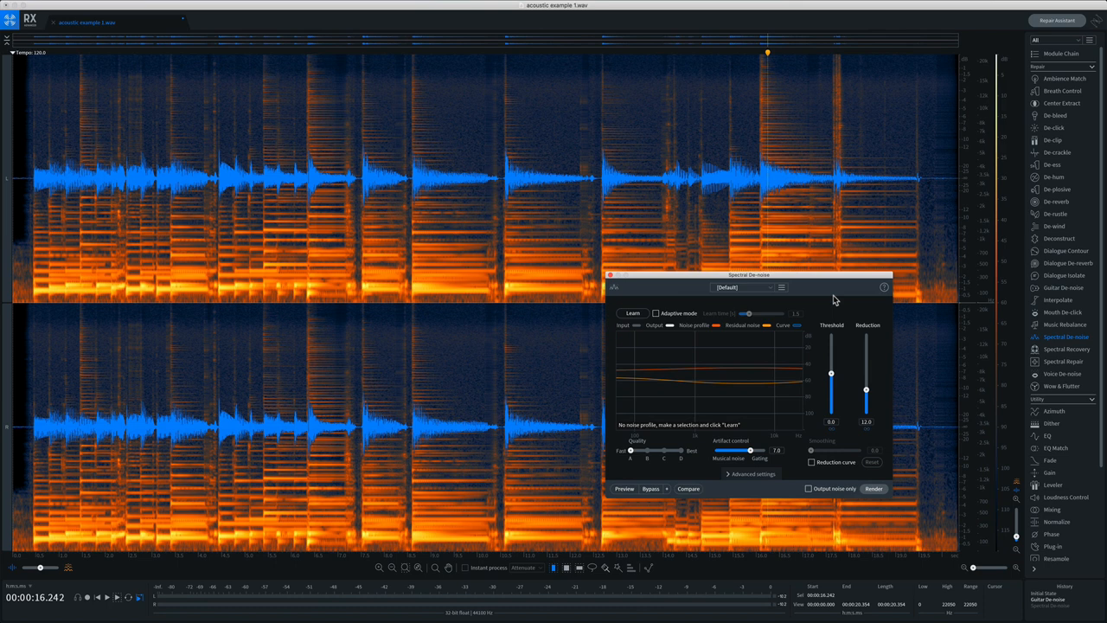
{"action": "mouse_move", "coordinate": [815, 289]}
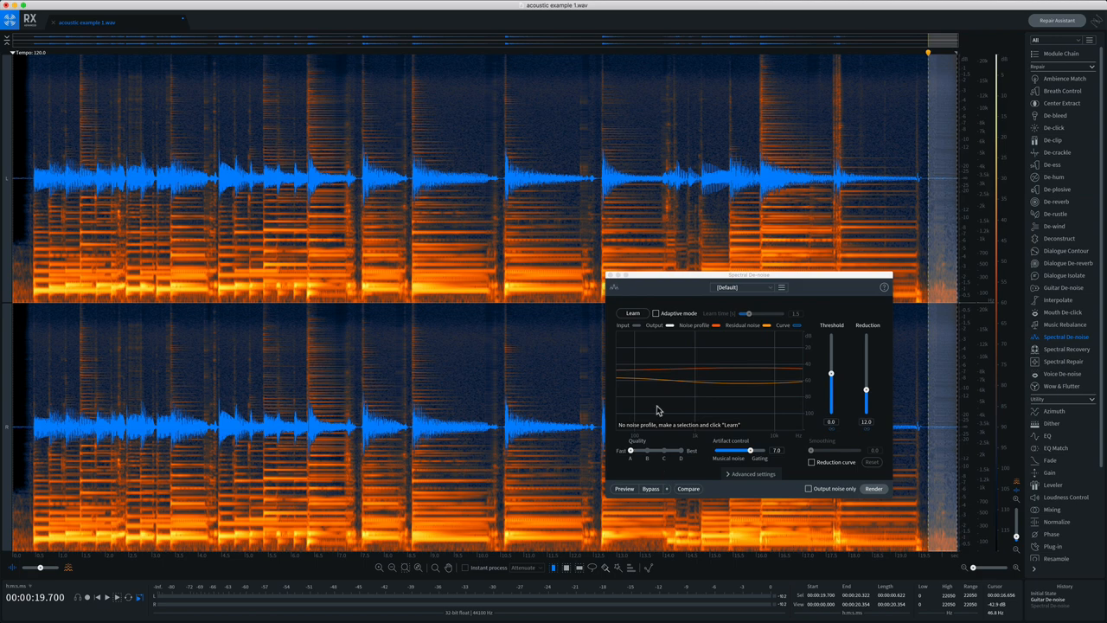
{"action": "left_click", "coordinate": [634, 313]}
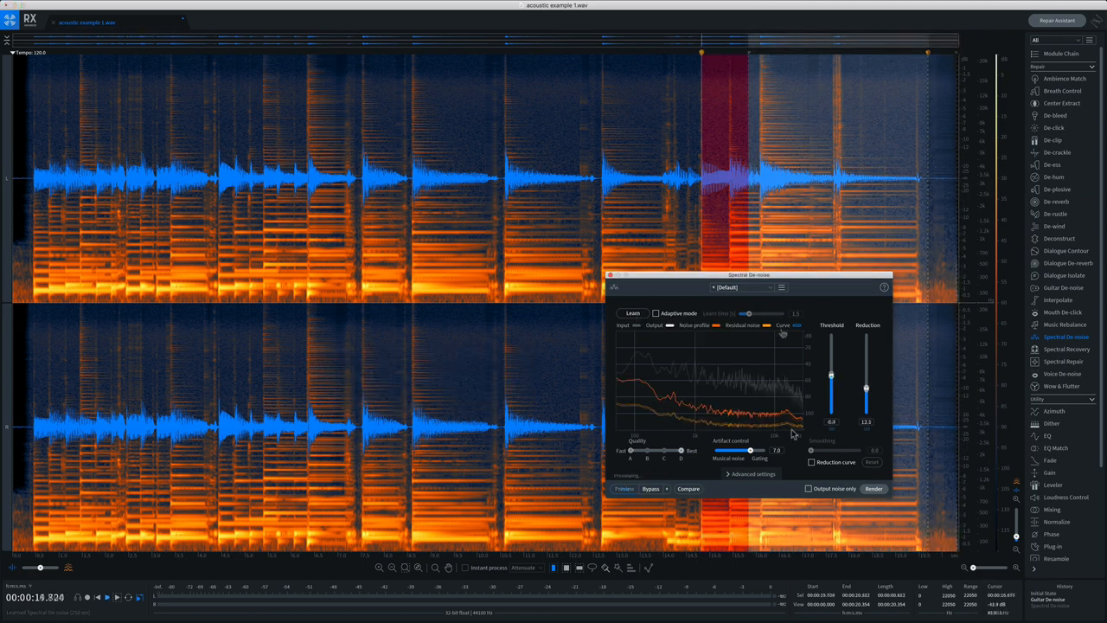
{"action": "left_click", "coordinate": [623, 488]}
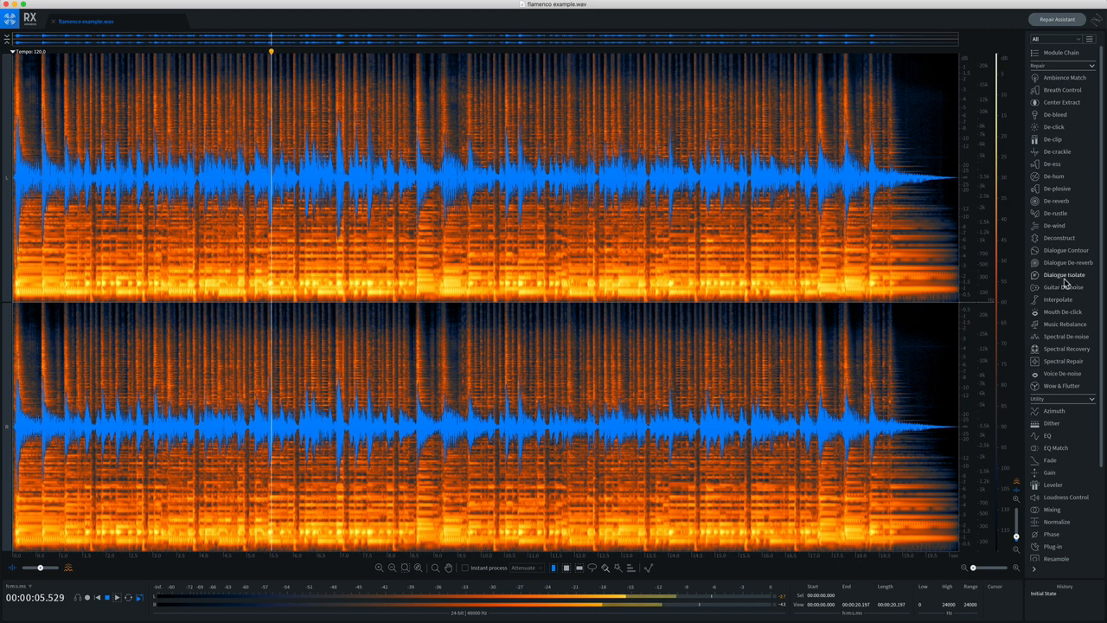
Bring up Guitar De-noise on the flamenco example recording
{"action": "left_click", "coordinate": [1062, 287]}
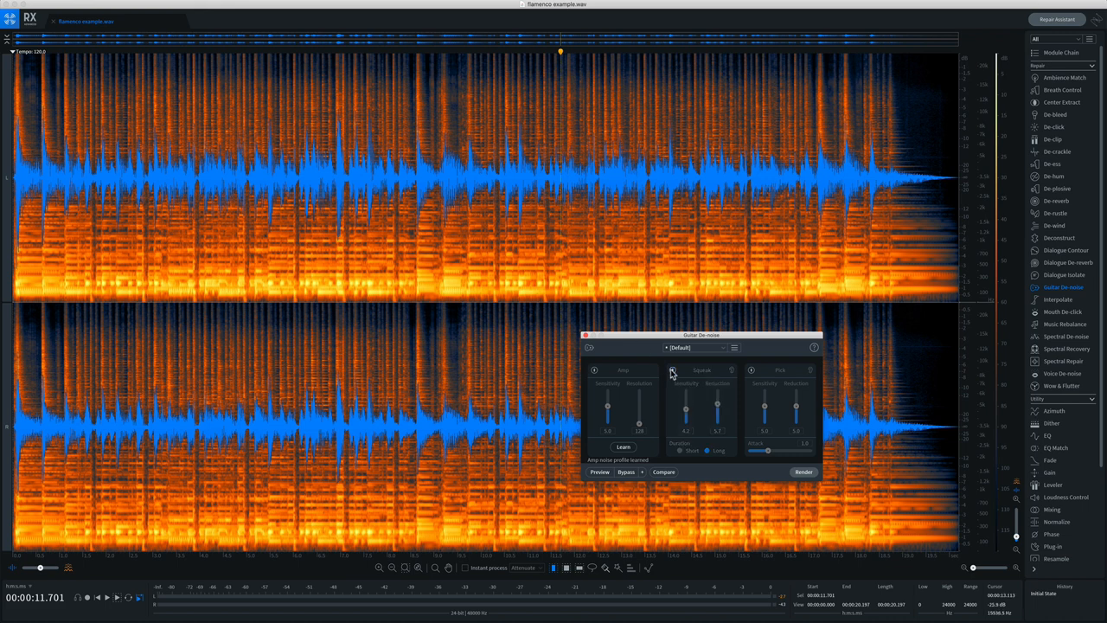
{"action": "mouse_move", "coordinate": [764, 363]}
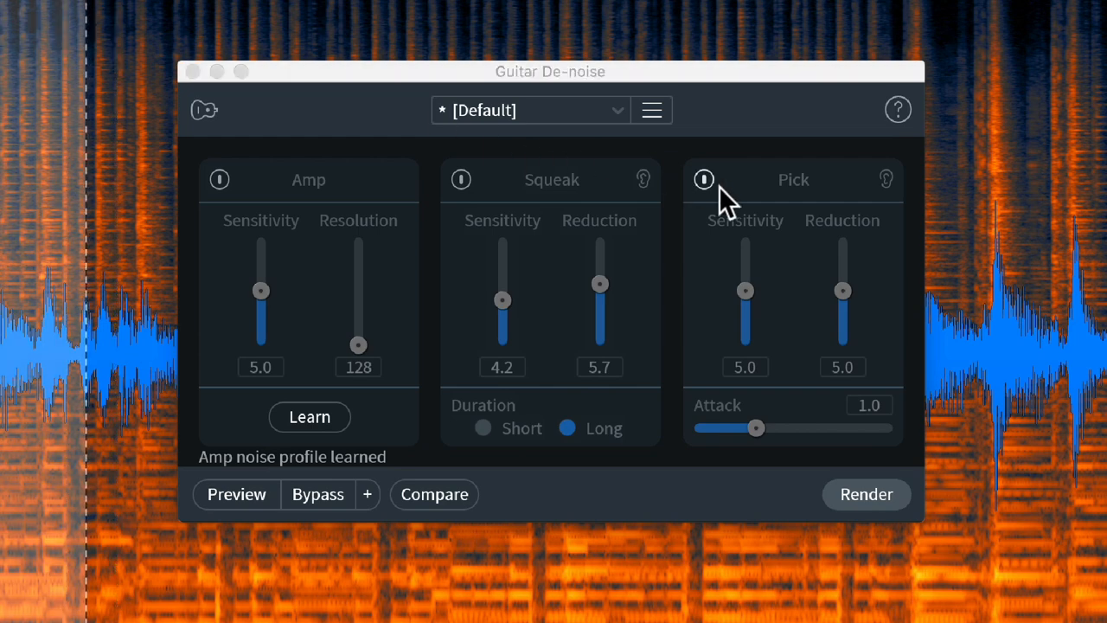
Enable Pick transient softening with raised sensitivity and reduction, then preview it
{"action": "left_click", "coordinate": [702, 178]}
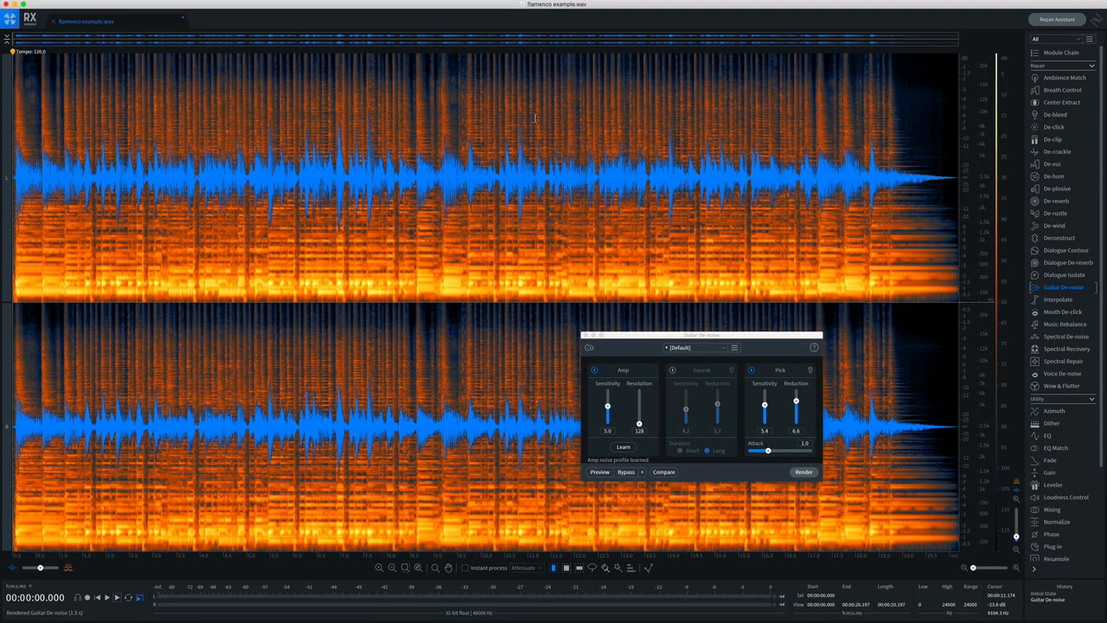
{"action": "left_click", "coordinate": [101, 599]}
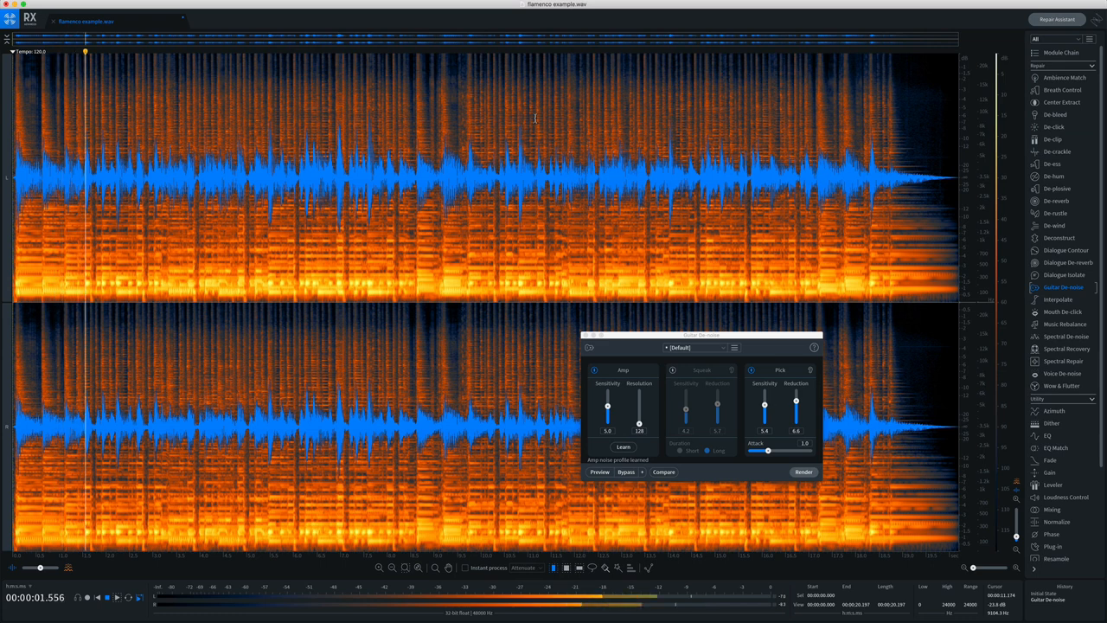